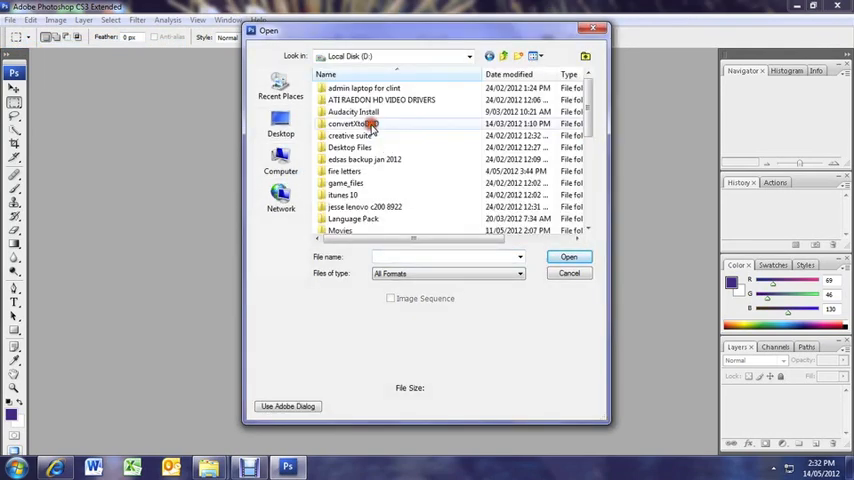
# Browse into the road sign images folder and choose sign 1.jpg in the Open dialog
pyautogui.scroll(-3)
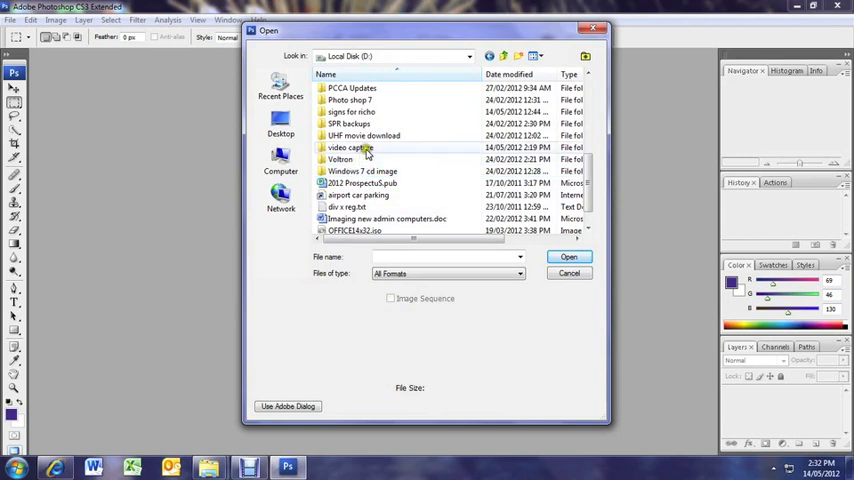
pyautogui.click(352, 148)
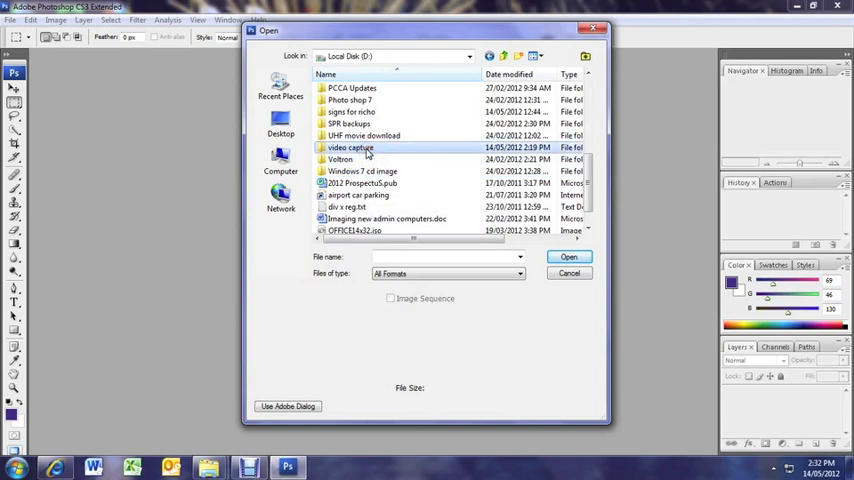
pyautogui.doubleClick(350, 112)
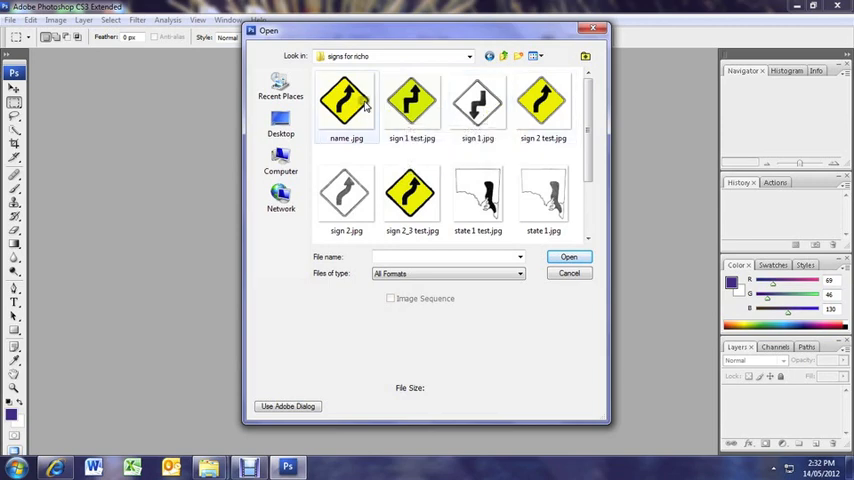
pyautogui.moveTo(476, 104)
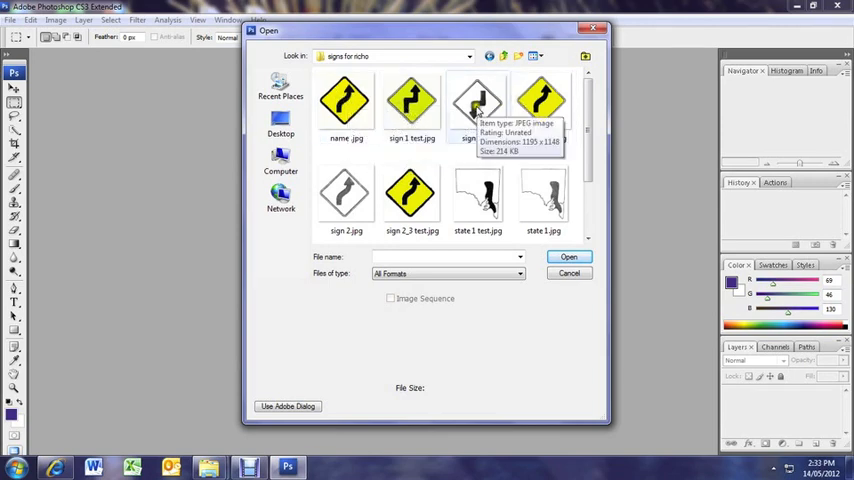
pyautogui.moveTo(344, 190)
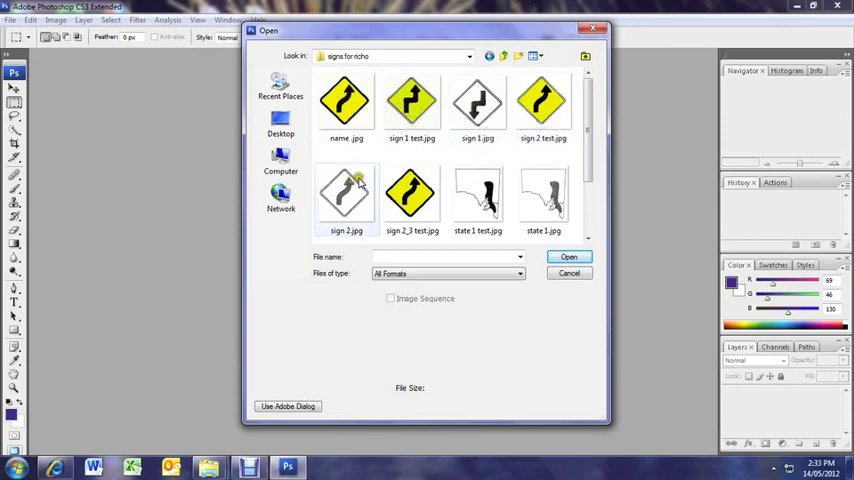
pyautogui.click(476, 104)
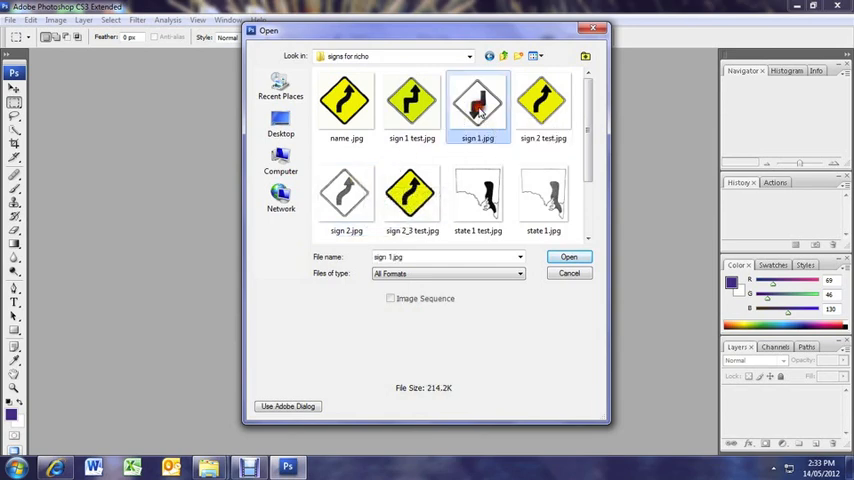
# Open sign 1.jpg and rotate the canvas 180° so the arrow points upward
pyautogui.click(568, 256)
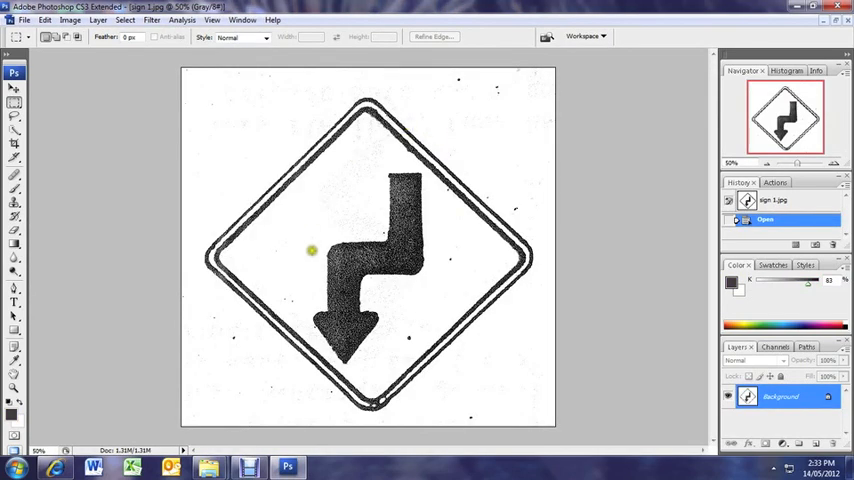
pyautogui.click(44, 20)
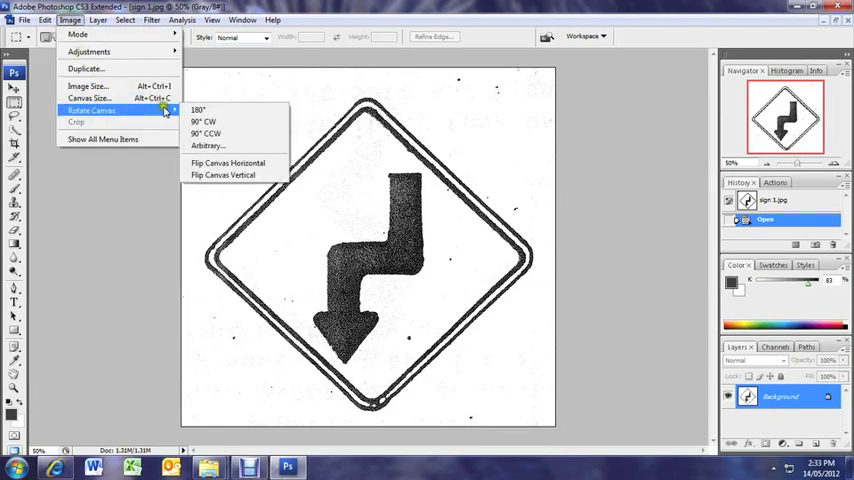
pyautogui.click(196, 108)
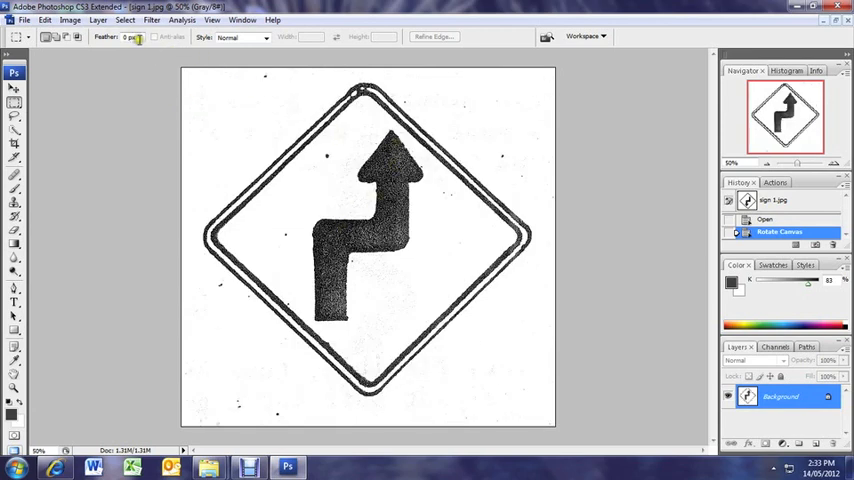
pyautogui.click(14, 132)
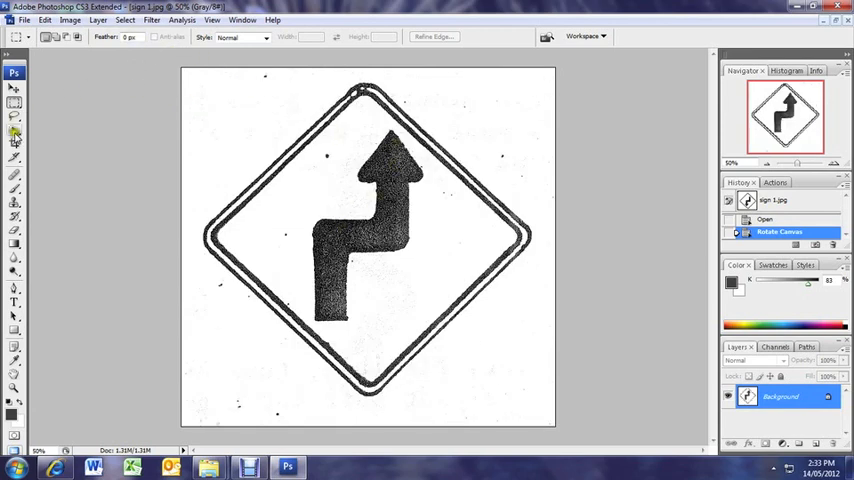
# Make a first quick selection by brushing over an area of the rotated sign
pyautogui.click(14, 132)
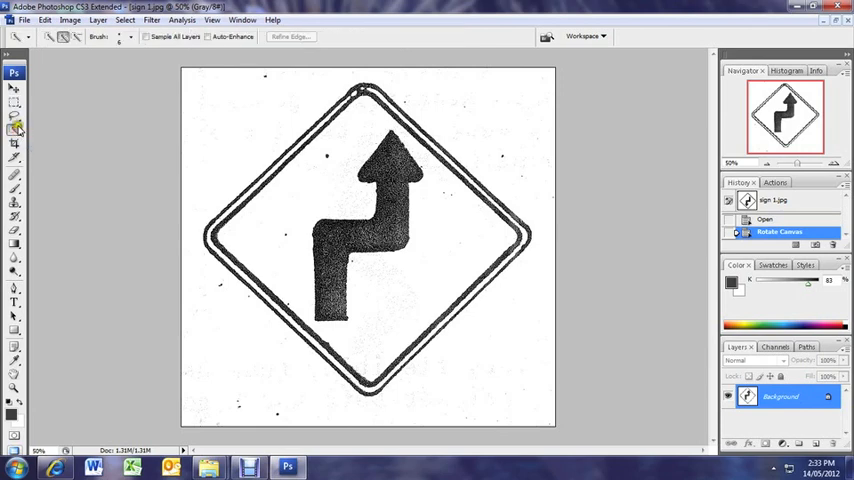
pyautogui.moveTo(14, 128)
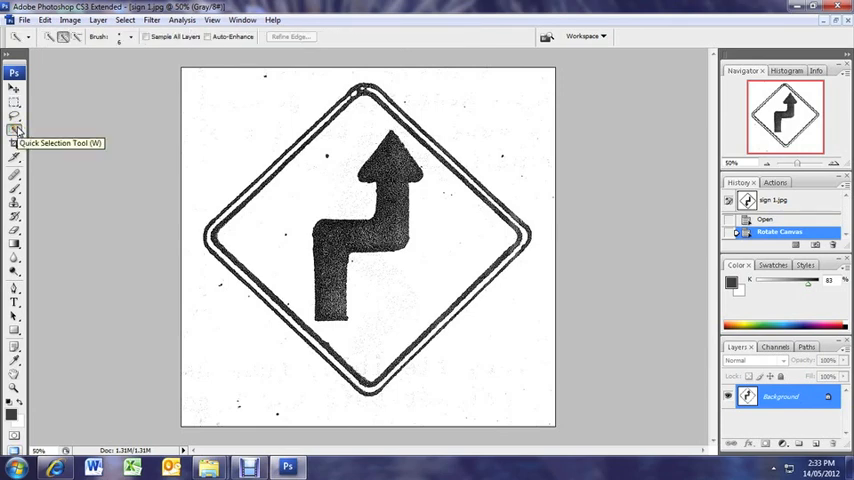
pyautogui.click(130, 36)
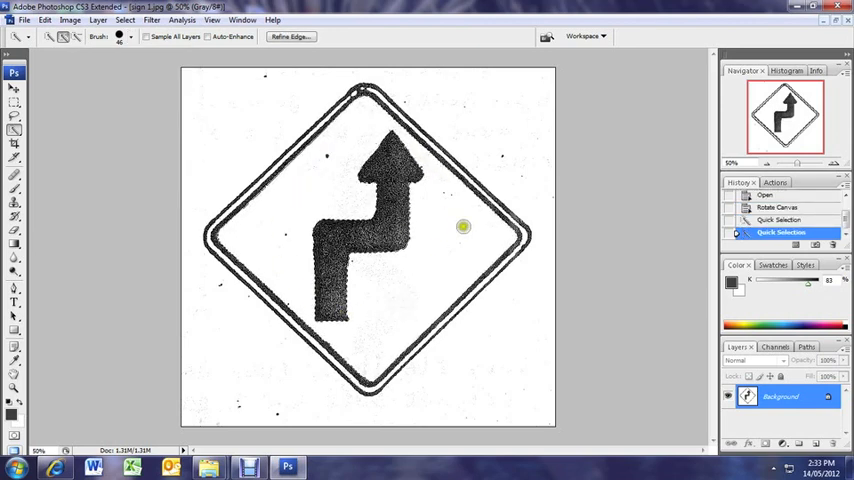
pyautogui.moveTo(434, 254)
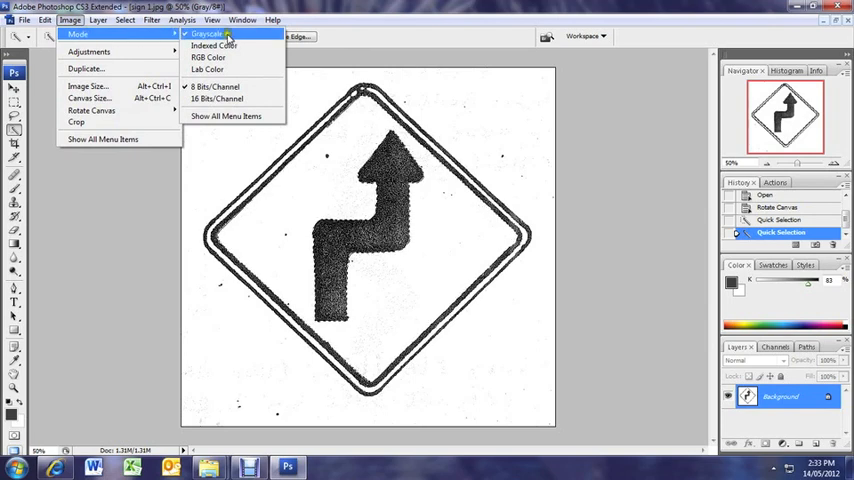
pyautogui.moveTo(208, 56)
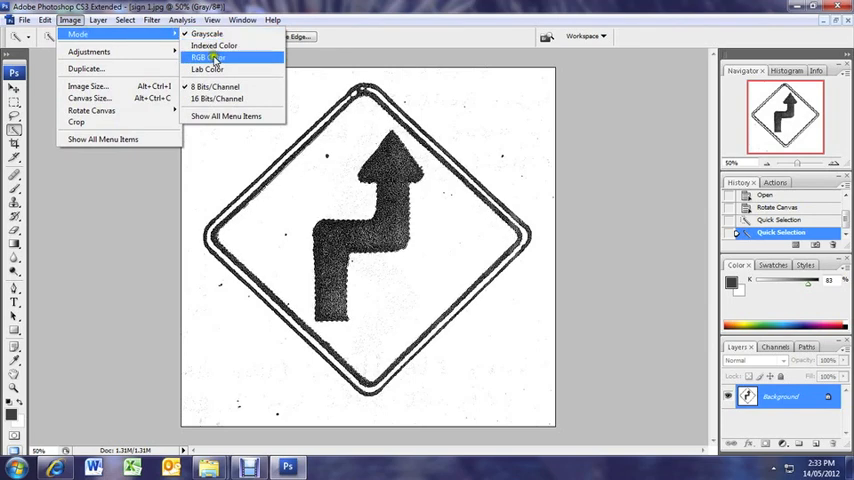
# Convert the sign image from grayscale to RGB Color mode
pyautogui.click(208, 56)
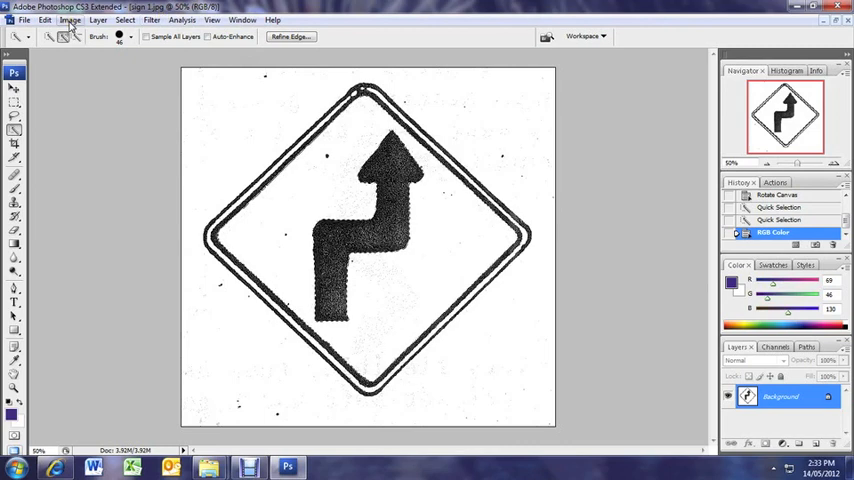
pyautogui.click(70, 20)
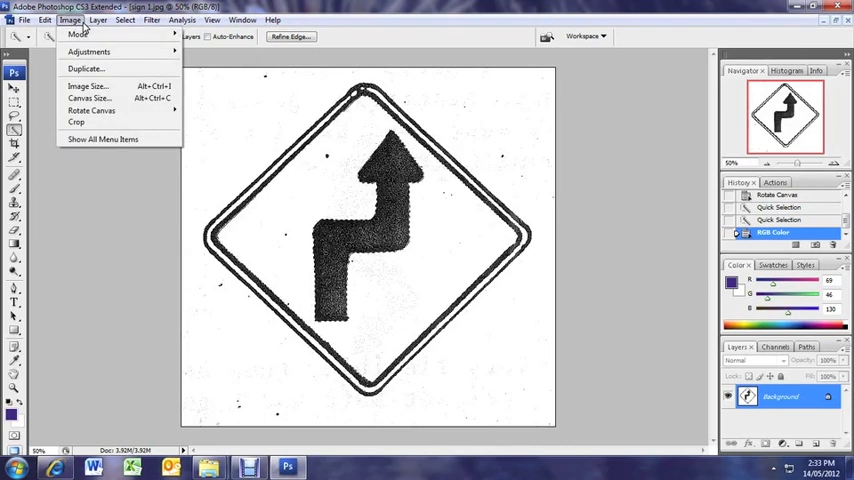
# Fill the selected sign interior with a bright yellow chosen in the Color Picker
pyautogui.click(44, 20)
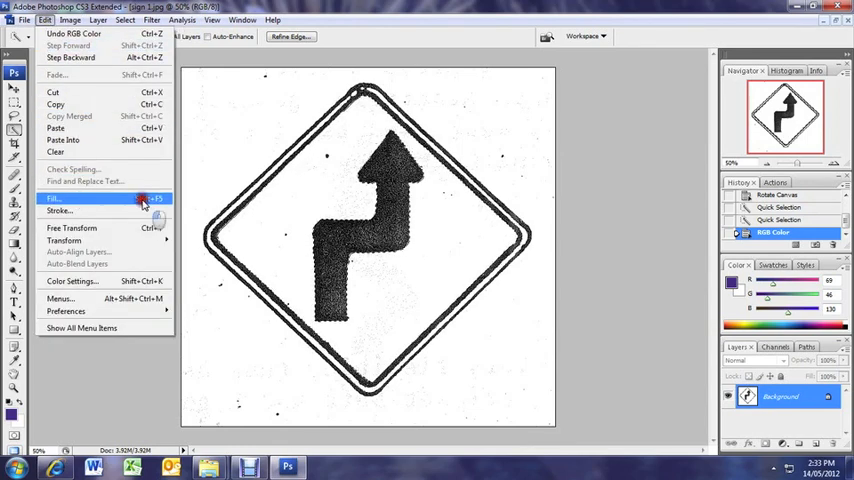
pyautogui.click(54, 196)
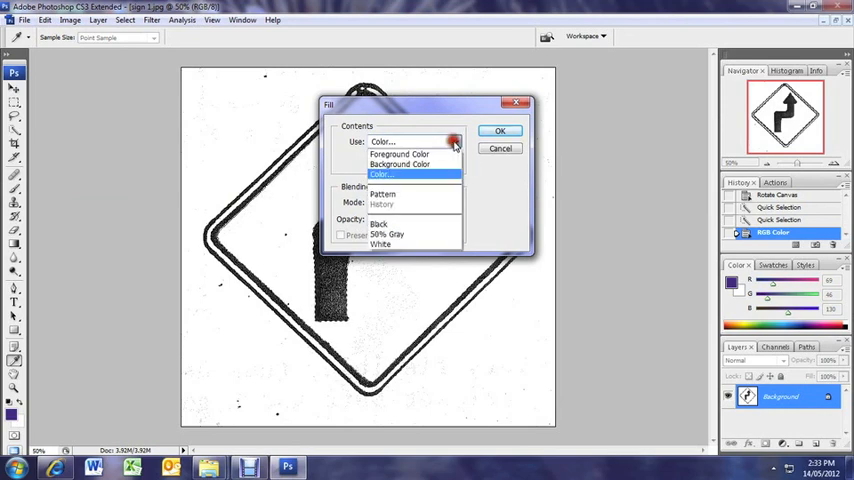
pyautogui.click(380, 174)
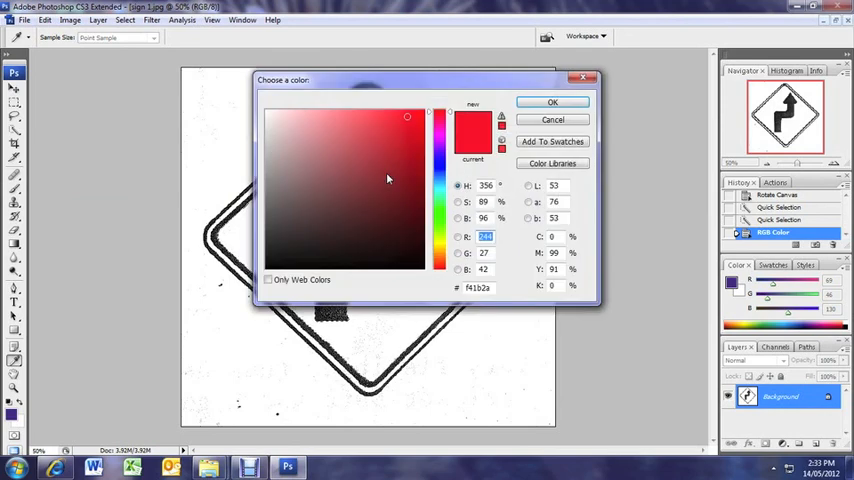
pyautogui.moveTo(440, 250)
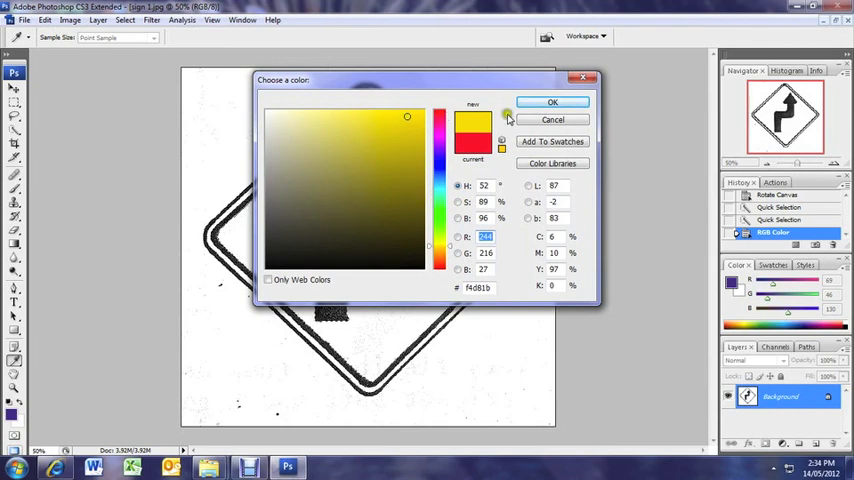
pyautogui.click(372, 108)
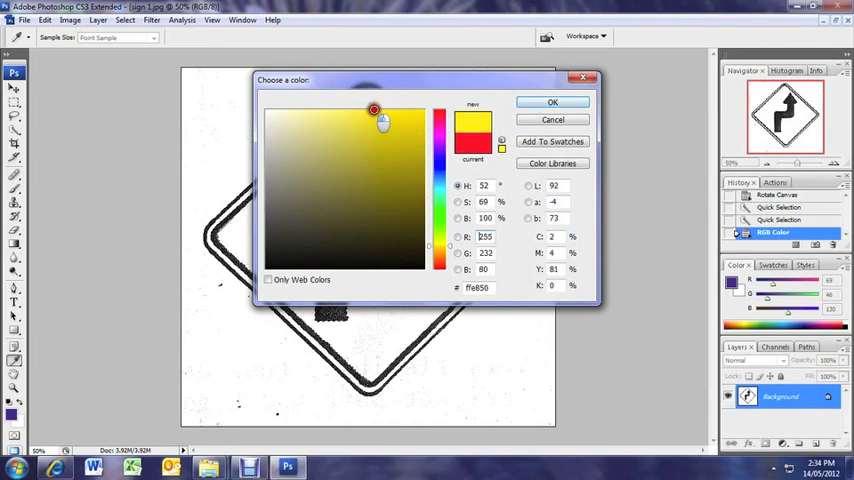
pyautogui.click(412, 116)
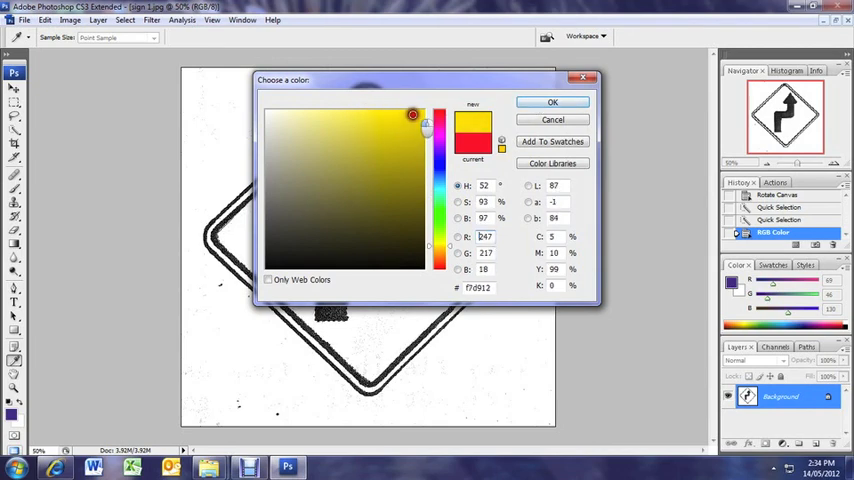
pyautogui.click(552, 102)
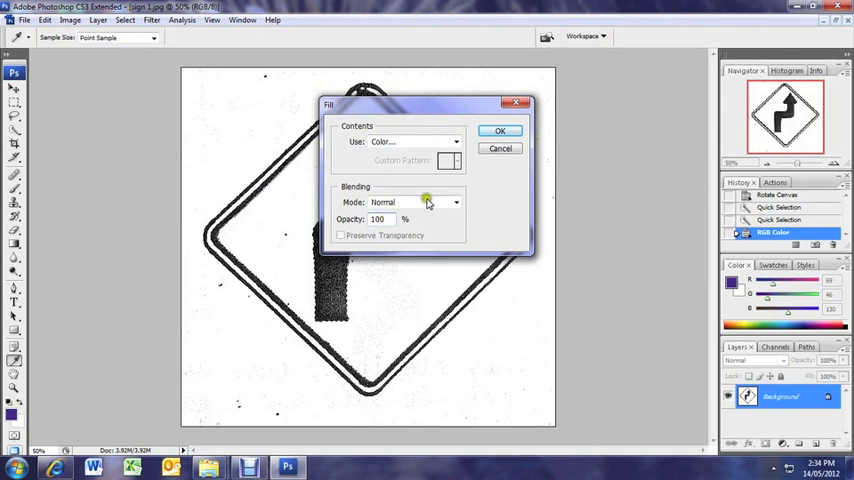
pyautogui.click(500, 130)
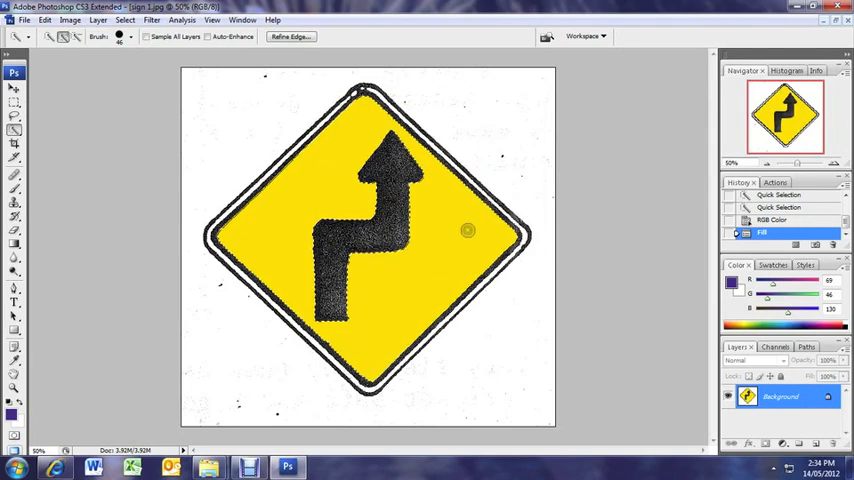
pyautogui.moveTo(444, 108)
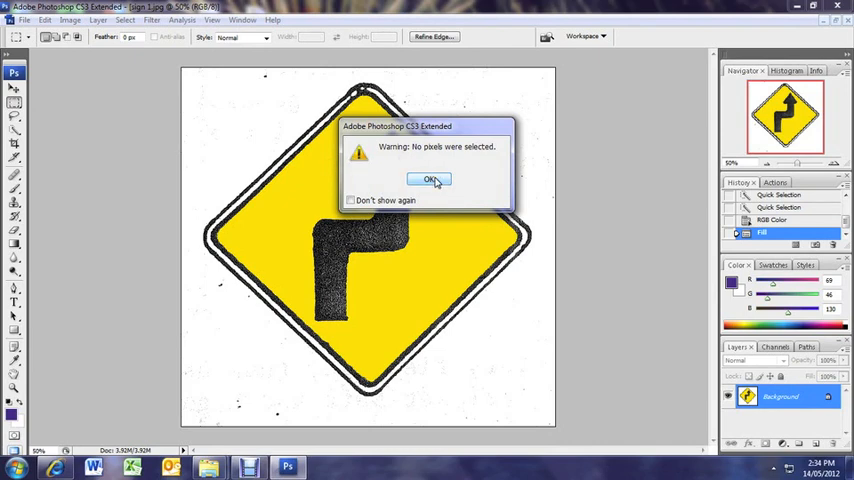
pyautogui.click(428, 180)
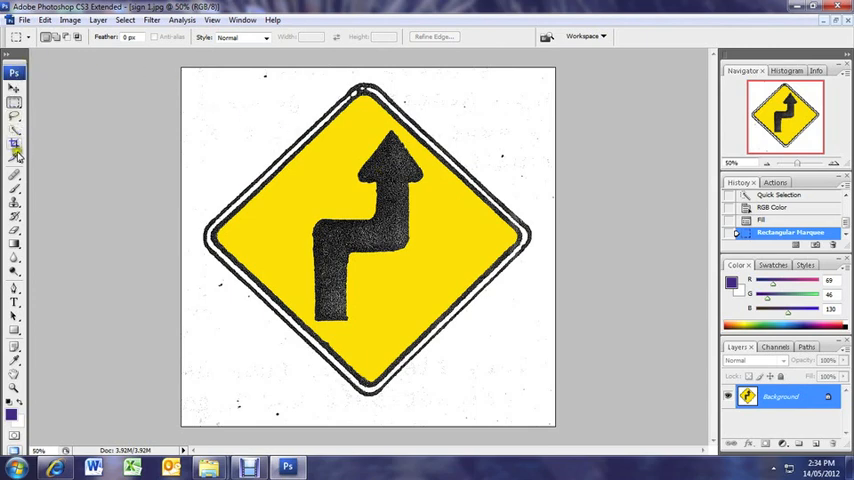
pyautogui.moveTo(14, 160)
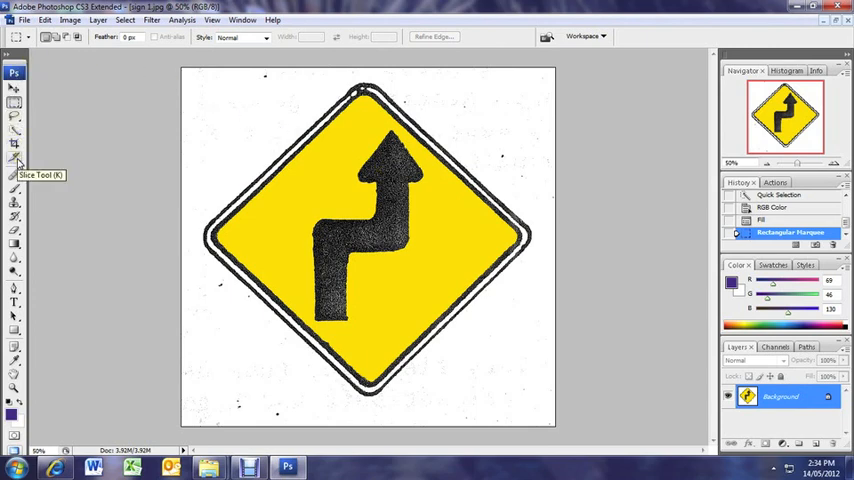
pyautogui.moveTo(216, 340)
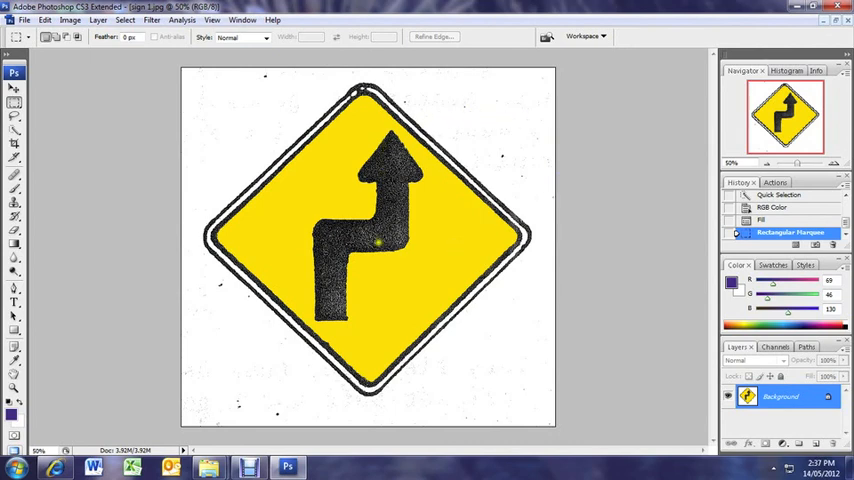
pyautogui.moveTo(72, 104)
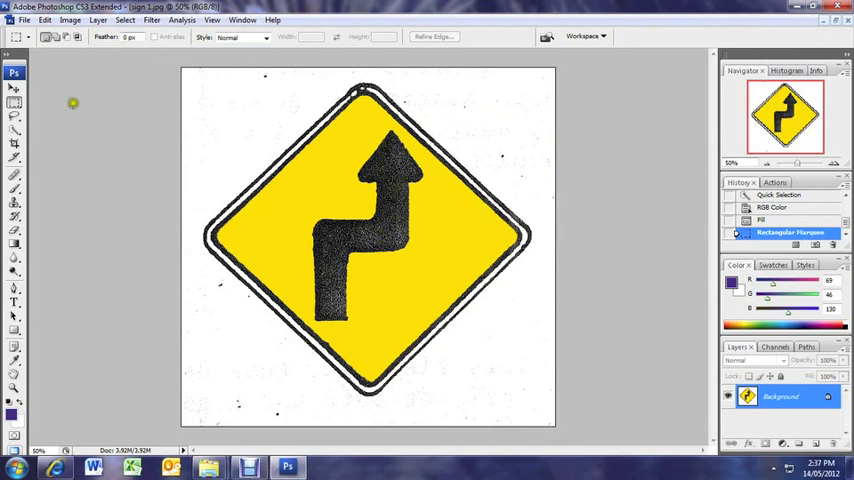
# Quick-select the speckled arrow and fill it with solid black via Edit > Fill
pyautogui.click(14, 130)
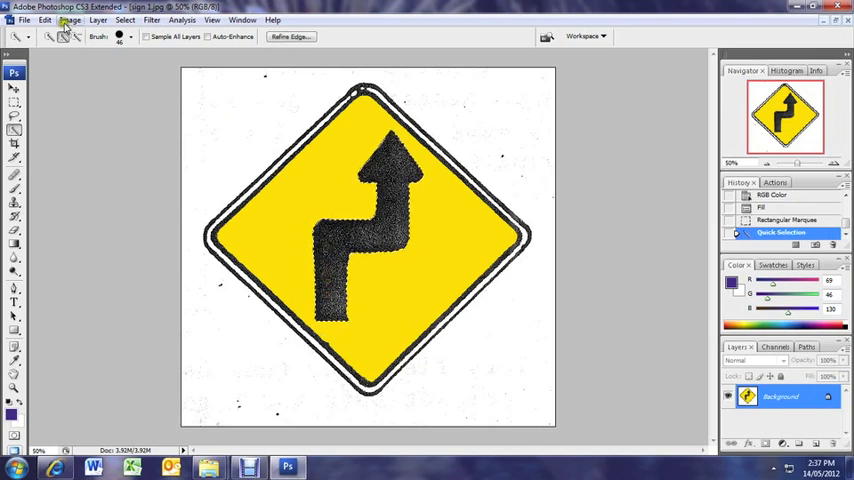
pyautogui.click(44, 20)
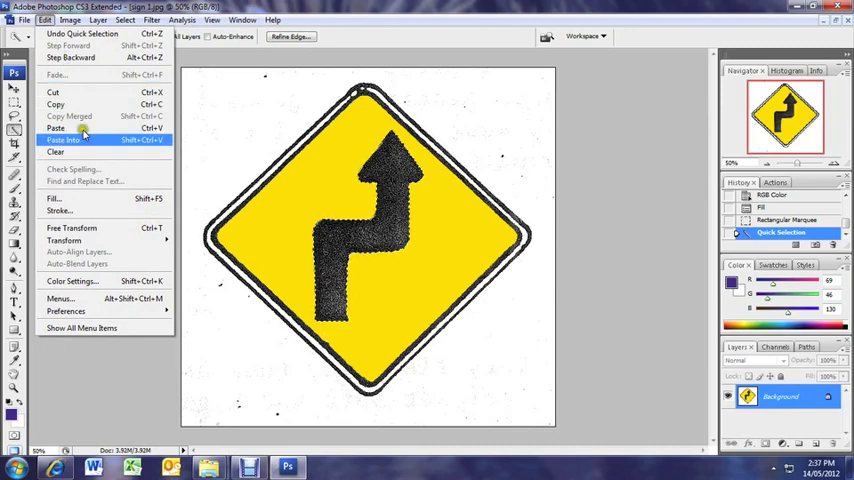
pyautogui.click(52, 198)
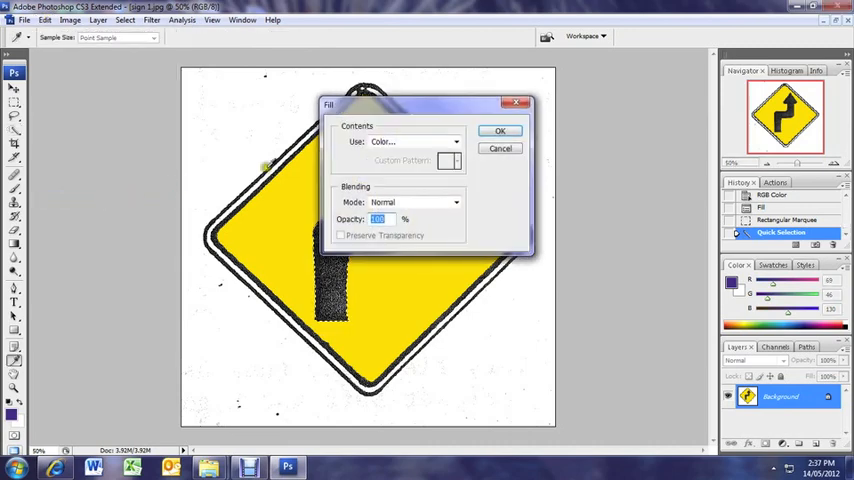
pyautogui.click(456, 140)
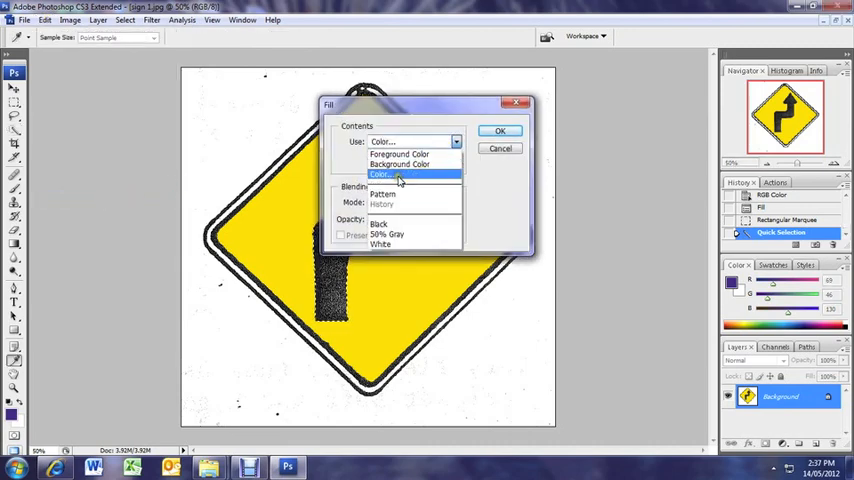
pyautogui.click(380, 176)
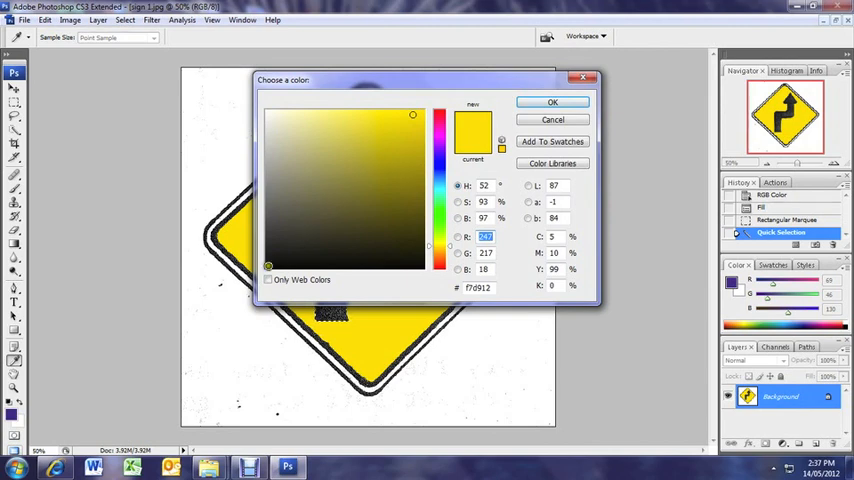
pyautogui.click(552, 102)
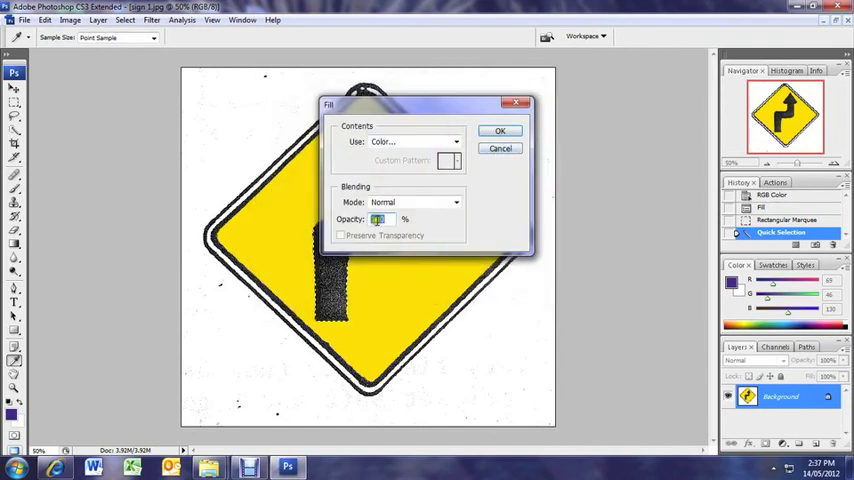
pyautogui.click(500, 130)
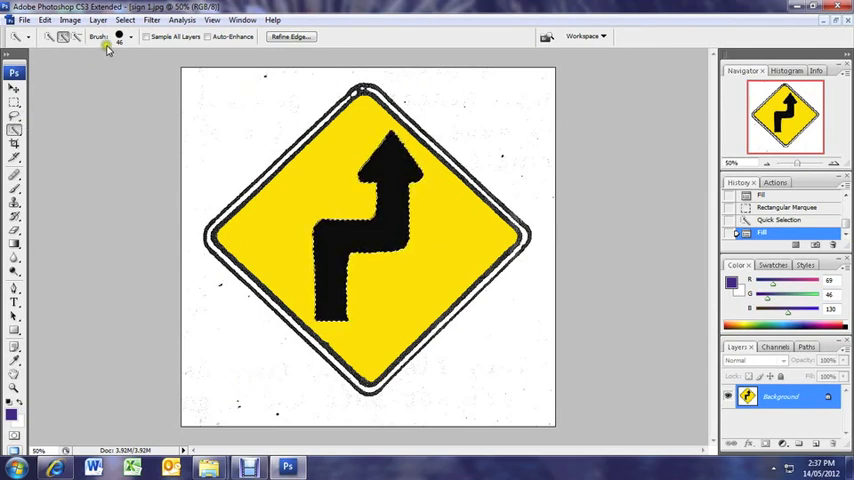
# Dismiss the no-pixels warning, select the sign's outline and fill it solid black
pyautogui.click(14, 116)
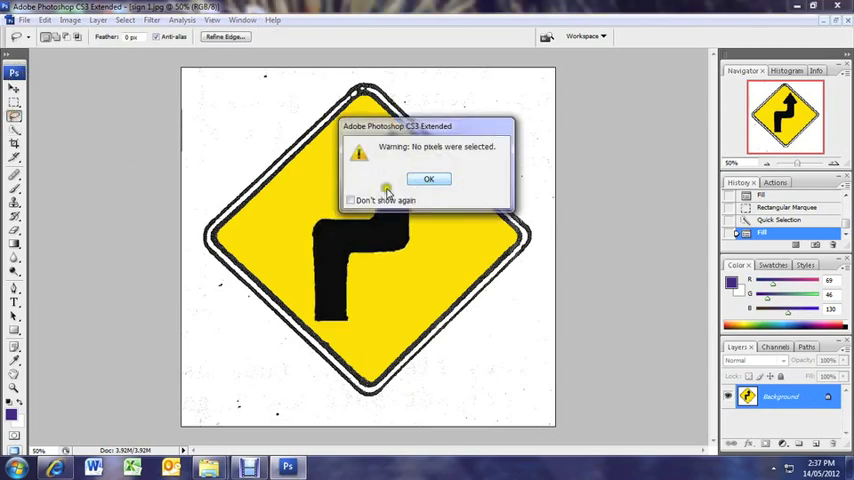
pyautogui.click(428, 180)
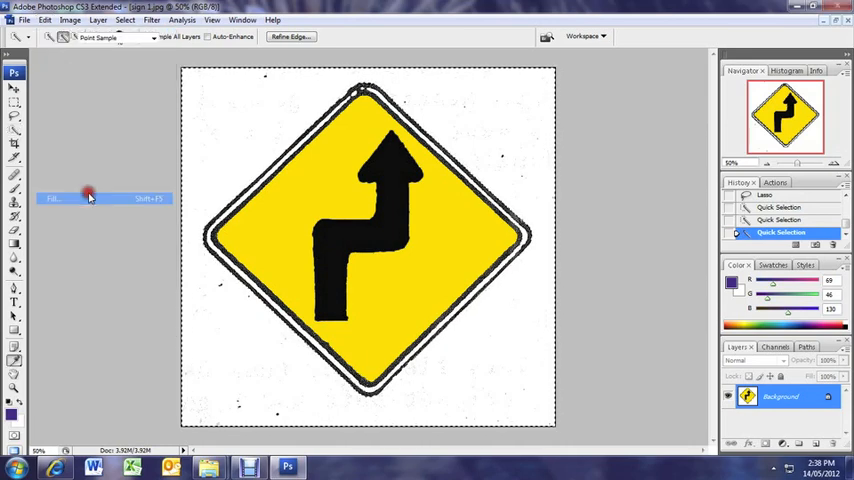
pyautogui.click(456, 140)
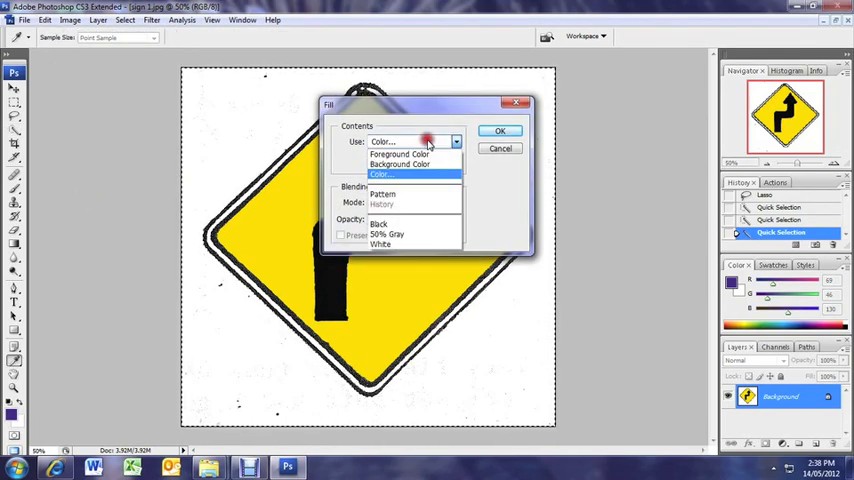
pyautogui.click(380, 174)
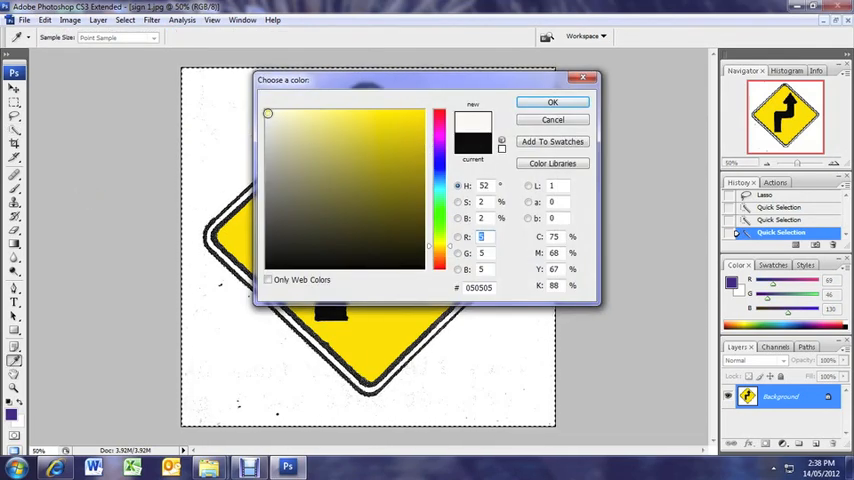
pyautogui.click(552, 102)
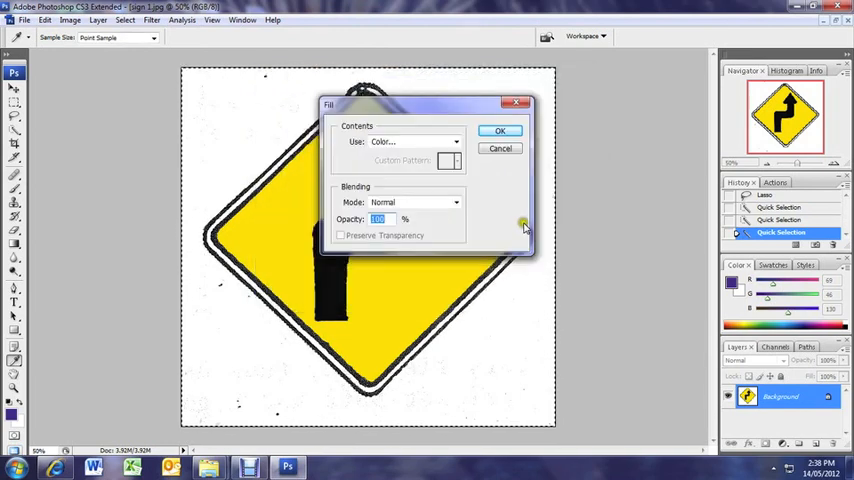
pyautogui.click(500, 132)
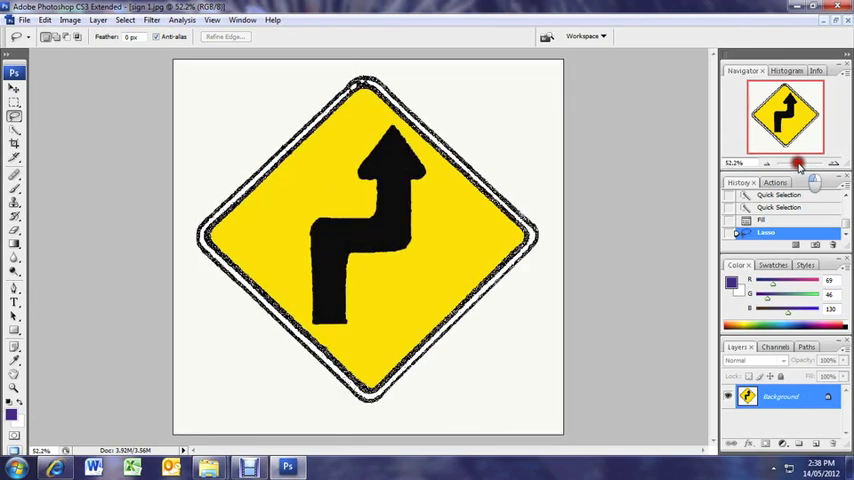
pyautogui.moveTo(588, 196)
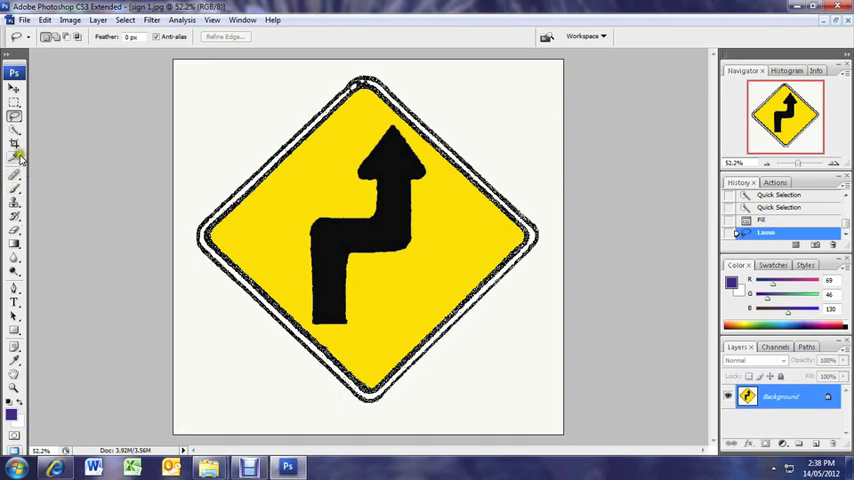
# Ready the brush-based selection and adjust its tip diameter for the background
pyautogui.click(14, 132)
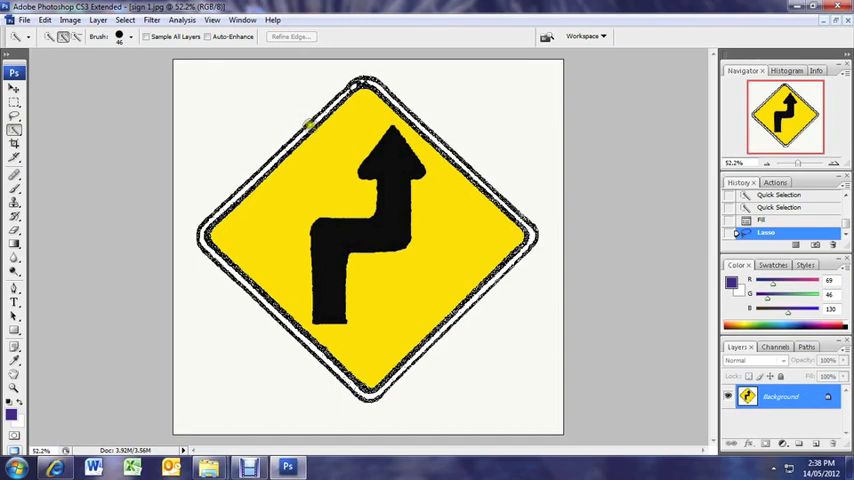
pyautogui.click(128, 36)
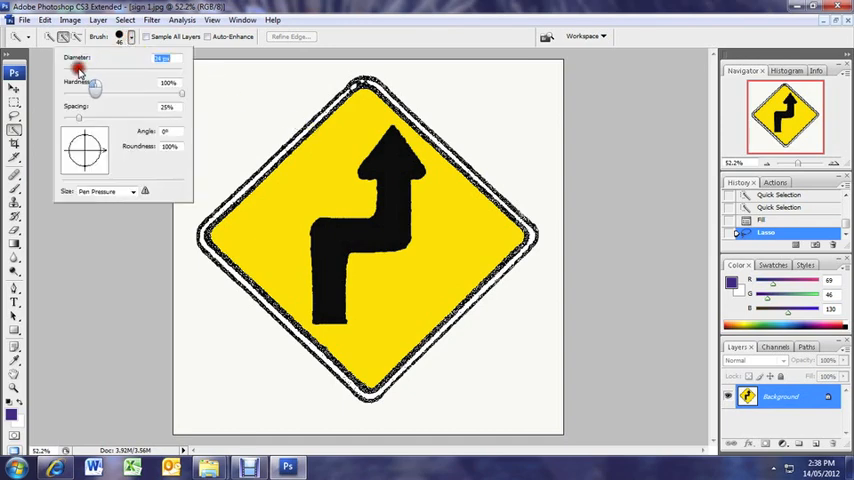
pyautogui.moveTo(80, 76)
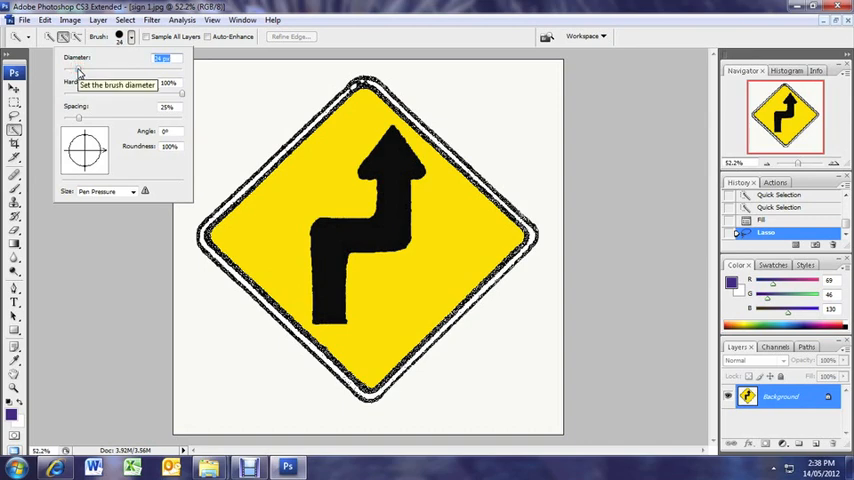
pyautogui.moveTo(204, 104)
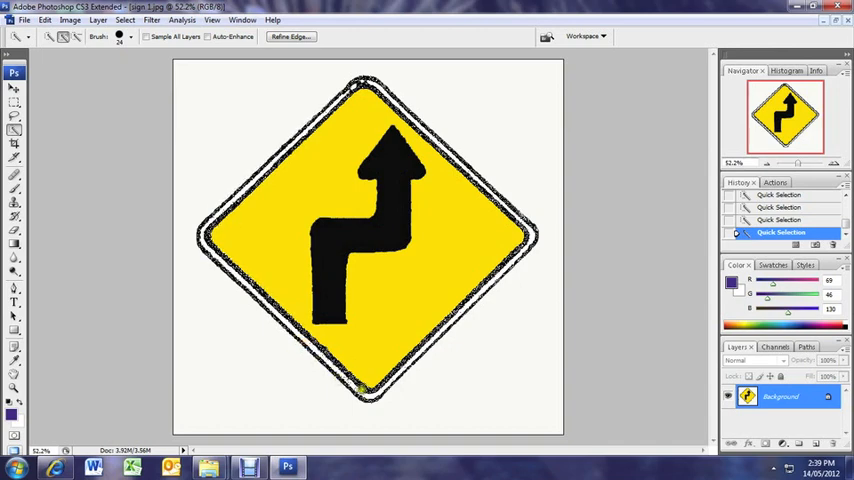
pyautogui.moveTo(258, 308)
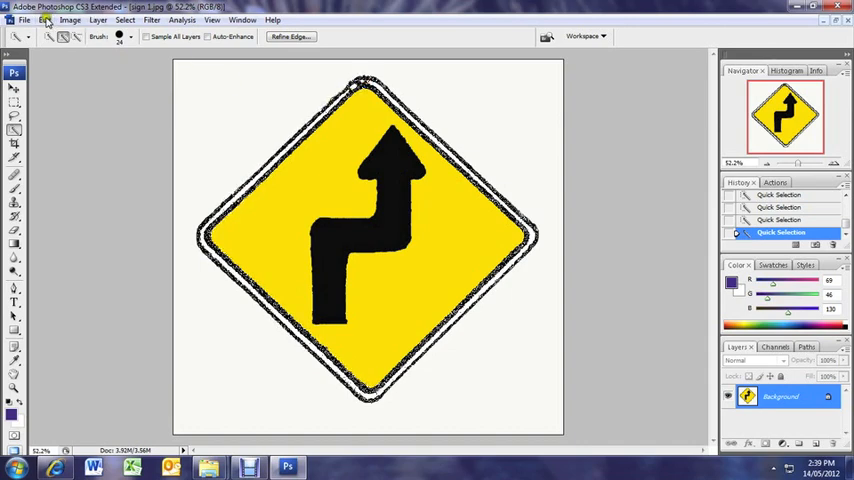
# Fill the selected background around the sign with White at full opacity
pyautogui.click(44, 20)
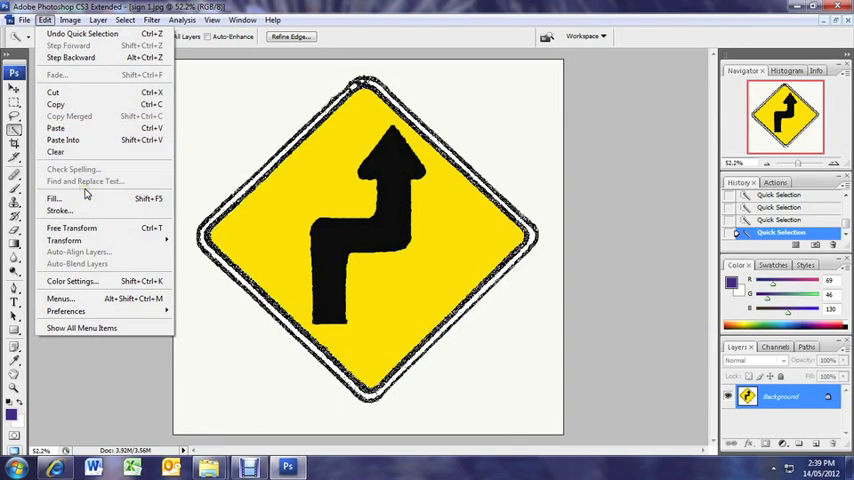
pyautogui.click(52, 198)
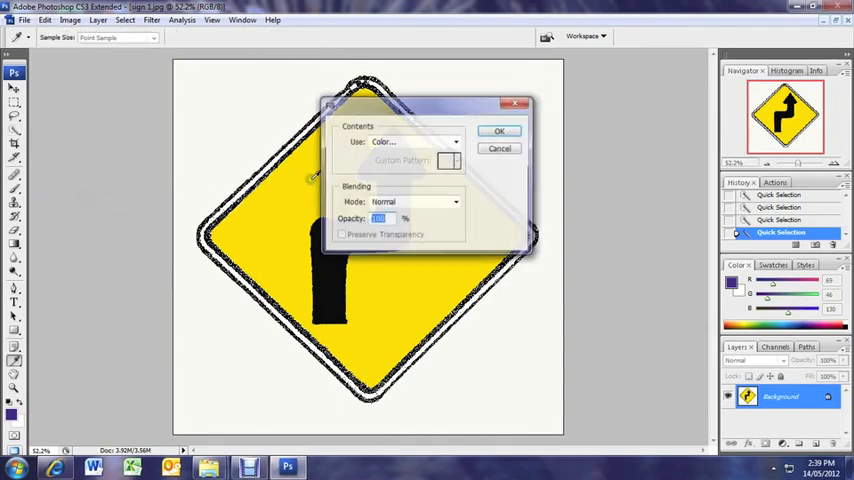
pyautogui.click(456, 140)
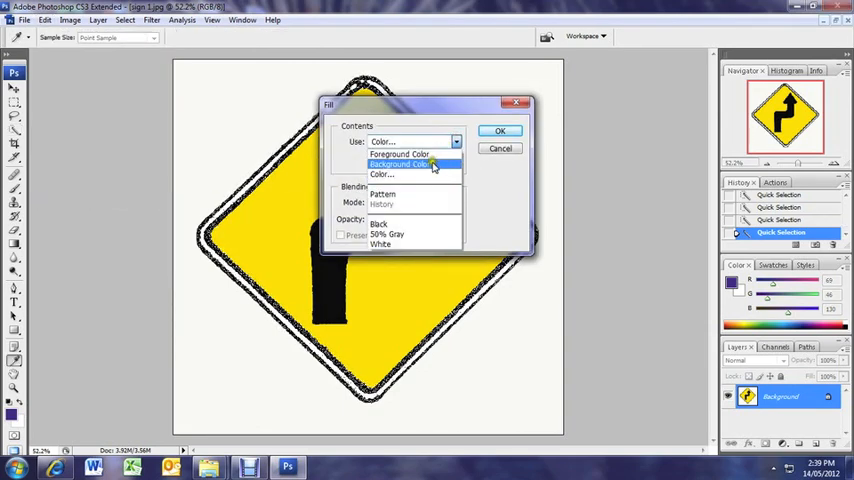
pyautogui.click(380, 234)
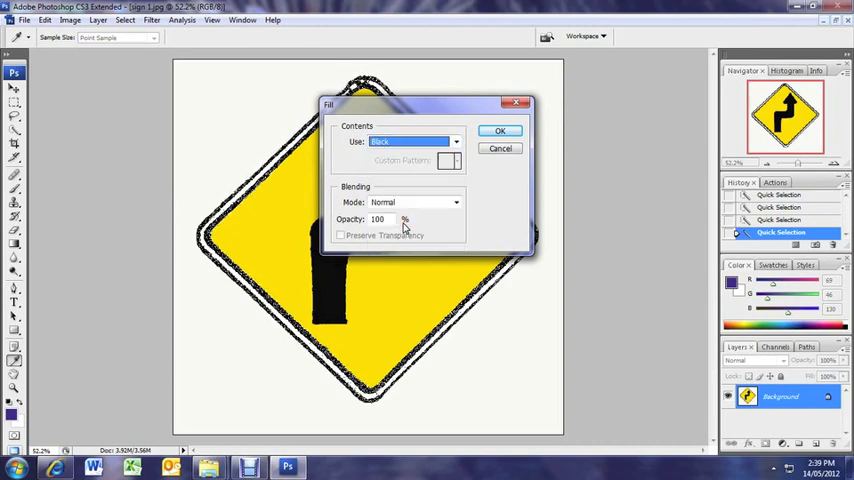
pyautogui.click(500, 132)
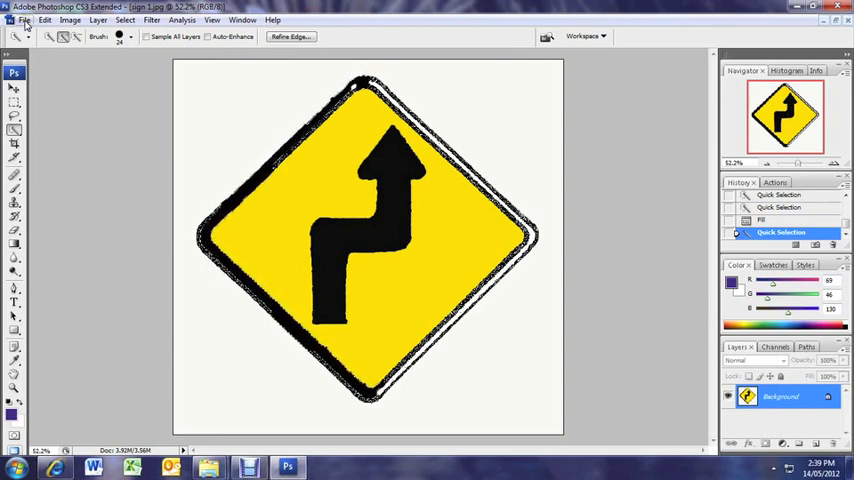
pyautogui.click(14, 178)
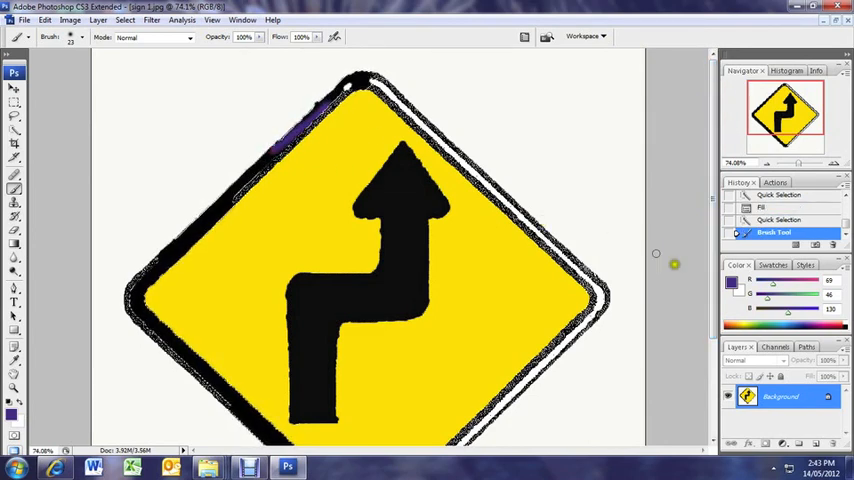
# Set the foreground paint colour to near-black for painting the sign's border
pyautogui.click(732, 284)
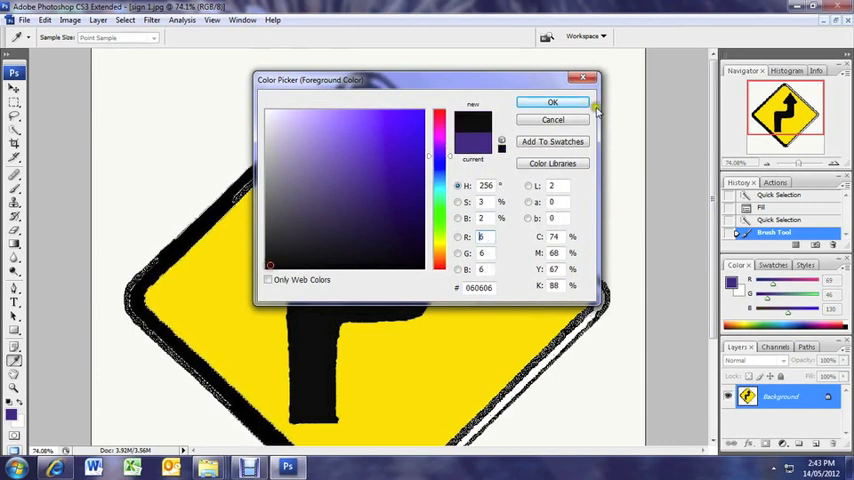
pyautogui.click(552, 102)
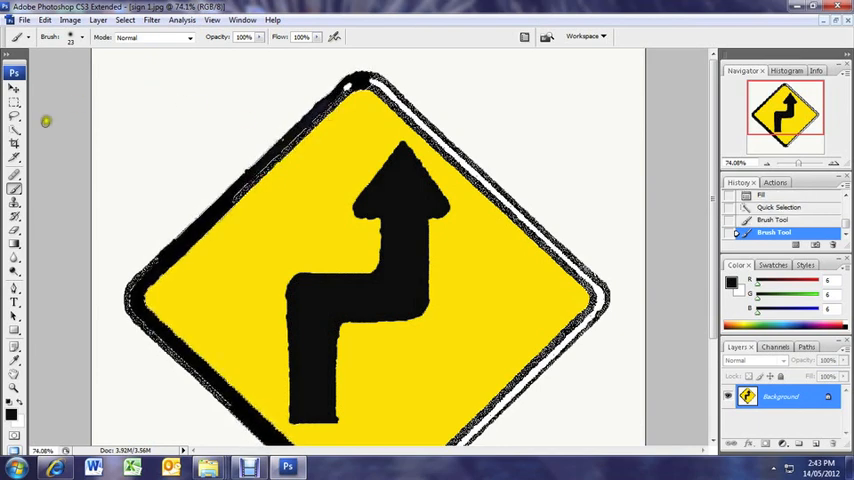
pyautogui.click(14, 104)
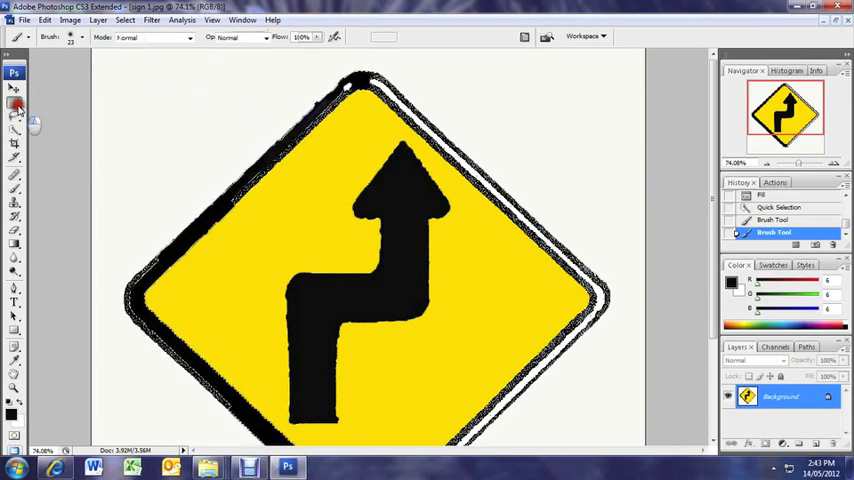
pyautogui.click(14, 88)
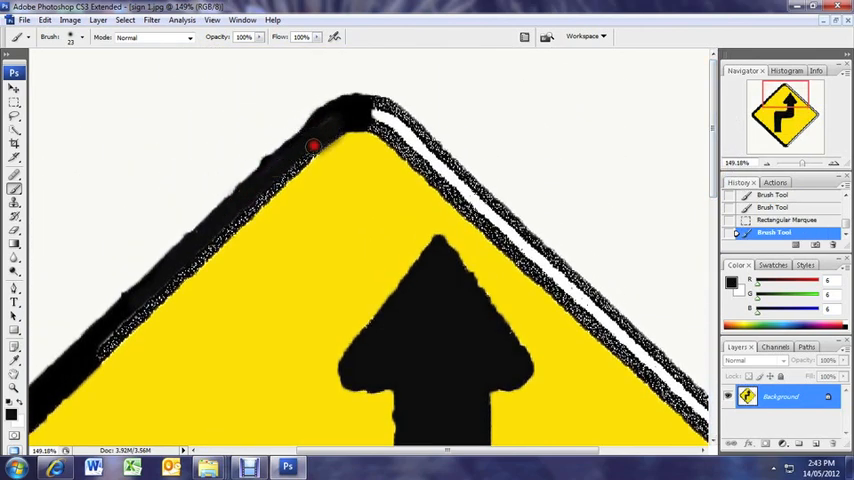
# Paint a thick black border over the top corner and down the upper-left edge of the sign
pyautogui.moveTo(312, 148); pyautogui.dragTo(336, 116)
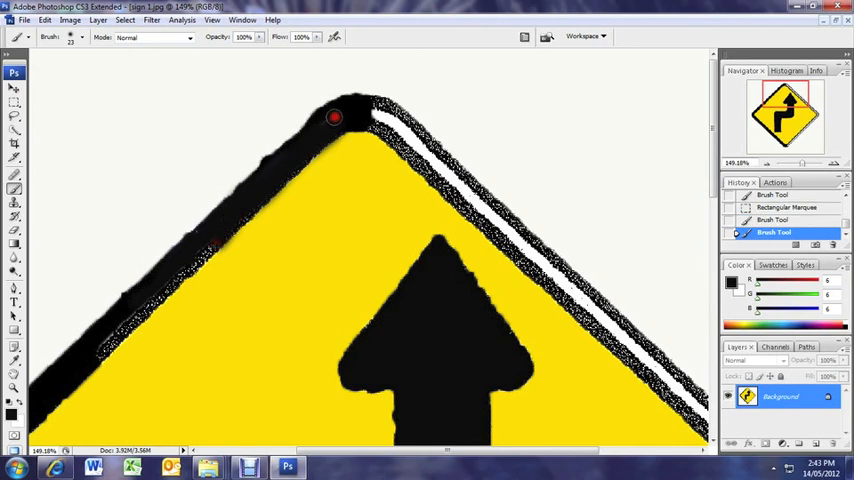
pyautogui.moveTo(336, 116); pyautogui.dragTo(128, 318)
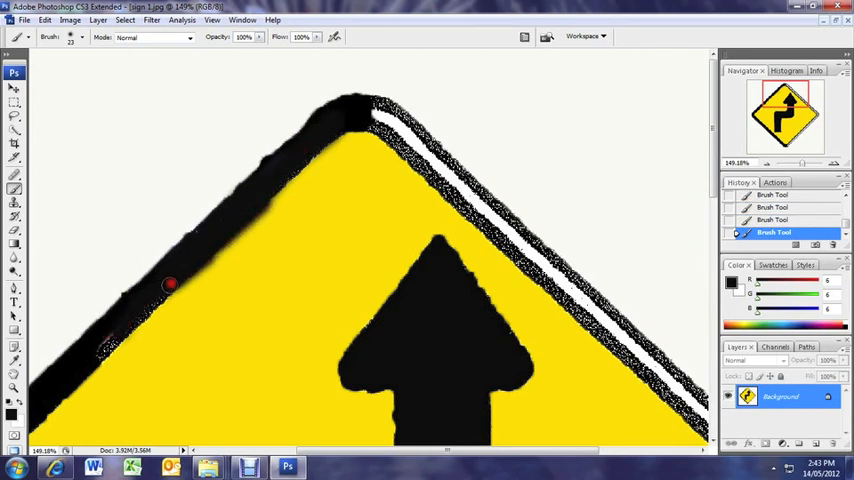
pyautogui.moveTo(170, 284); pyautogui.dragTo(68, 364)
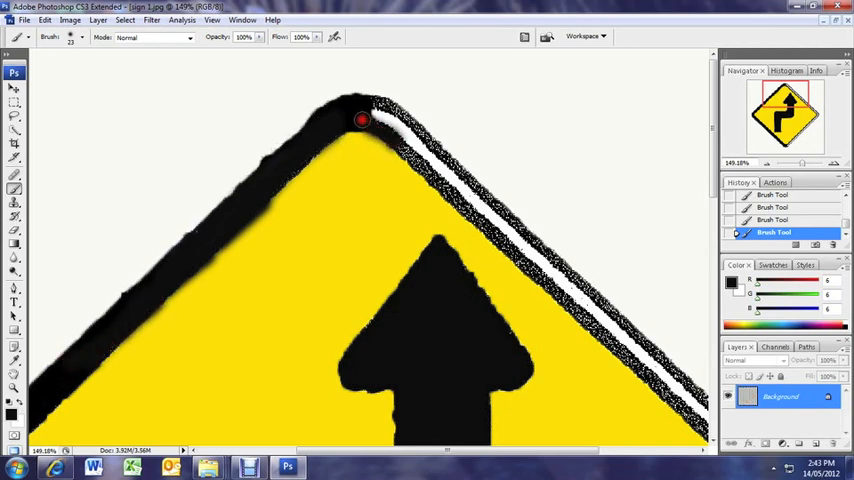
# Extend the thick black border down the sign's upper-right edge
pyautogui.moveTo(362, 120); pyautogui.dragTo(396, 110)
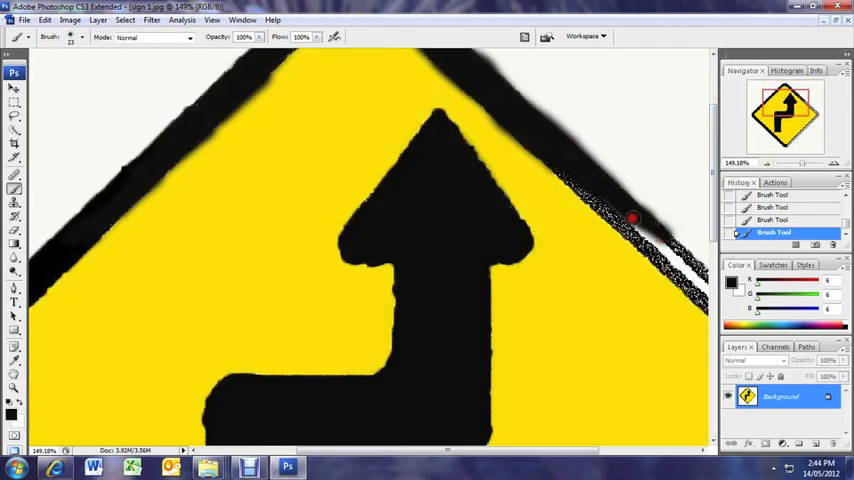
pyautogui.moveTo(632, 218); pyautogui.dragTo(680, 264)
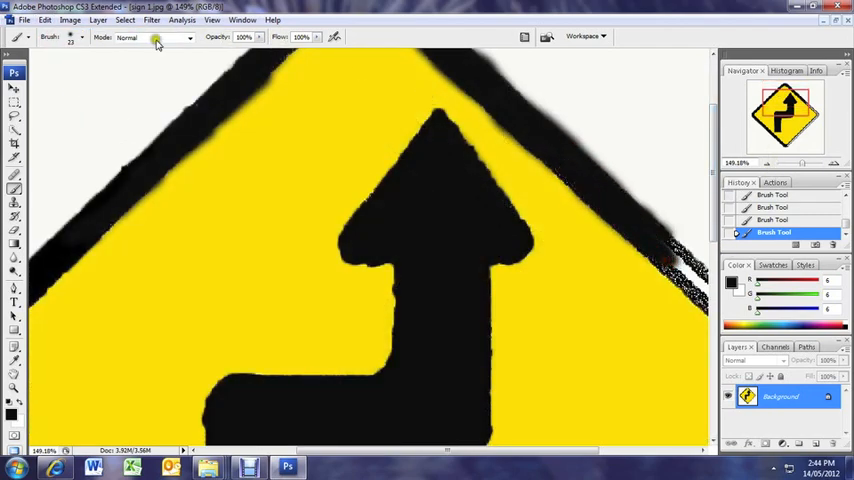
pyautogui.click(82, 36)
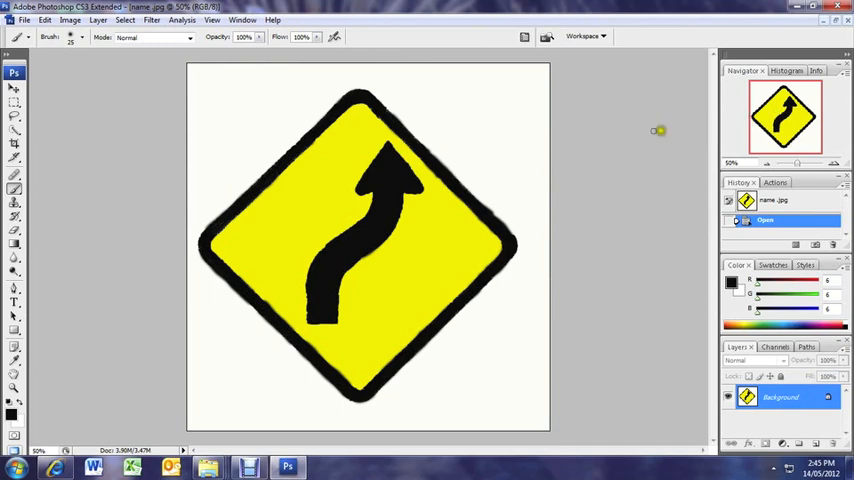
pyautogui.moveTo(440, 194)
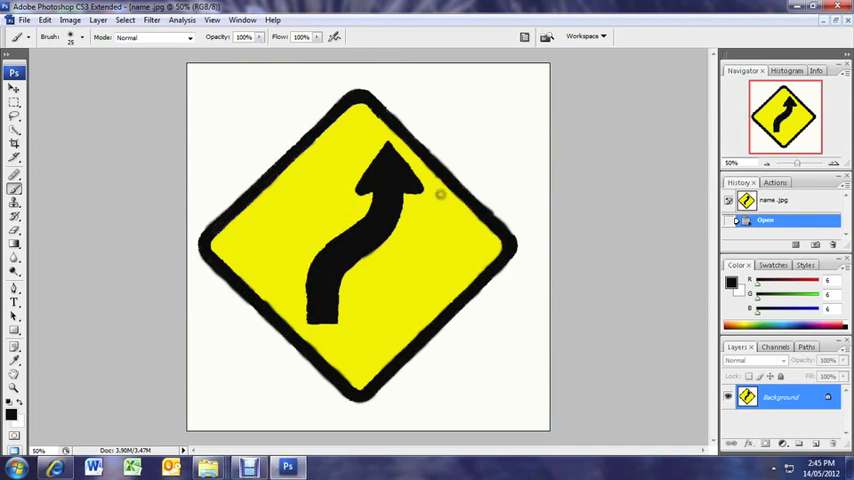
pyautogui.moveTo(396, 110)
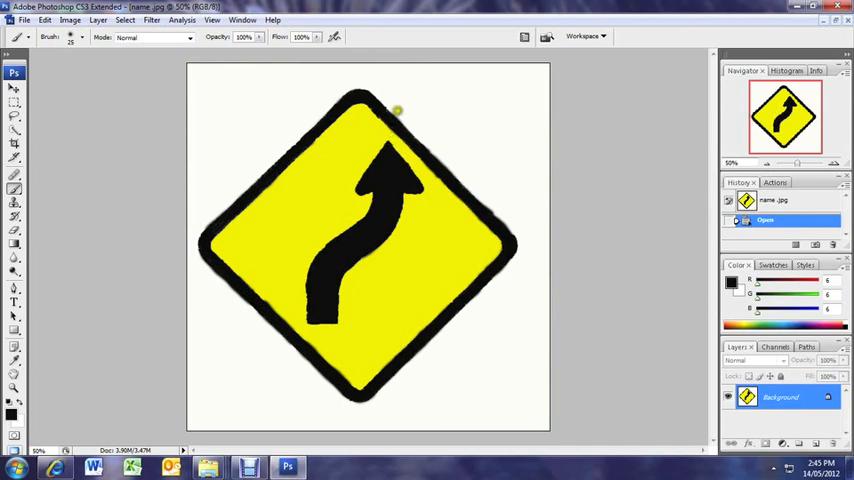